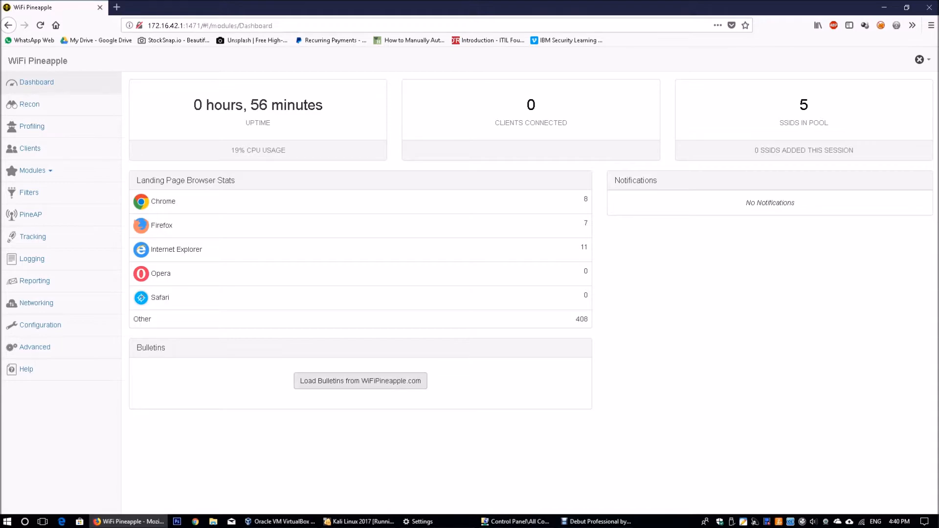
Load the news bulletins on the Dashboard, scroll through them, and go to the PineAP settings
left_click(360, 381)
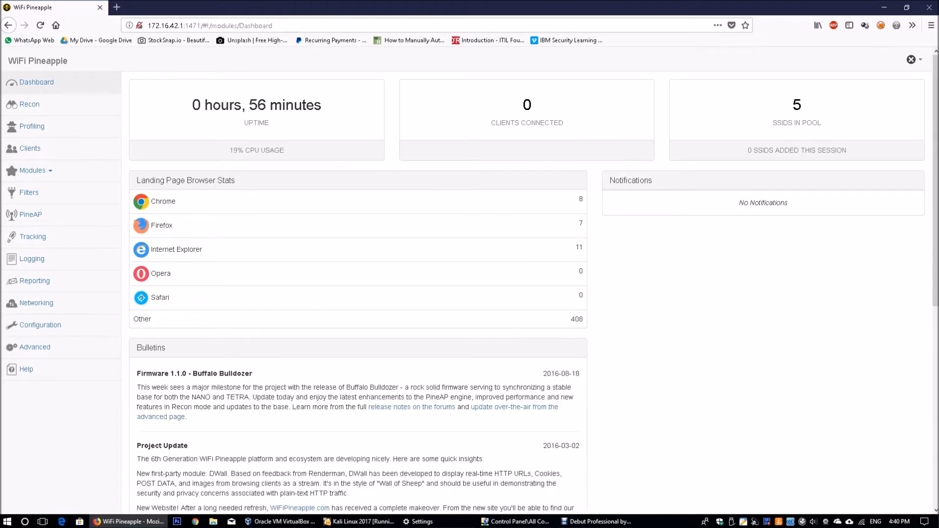
scroll("down", 3)
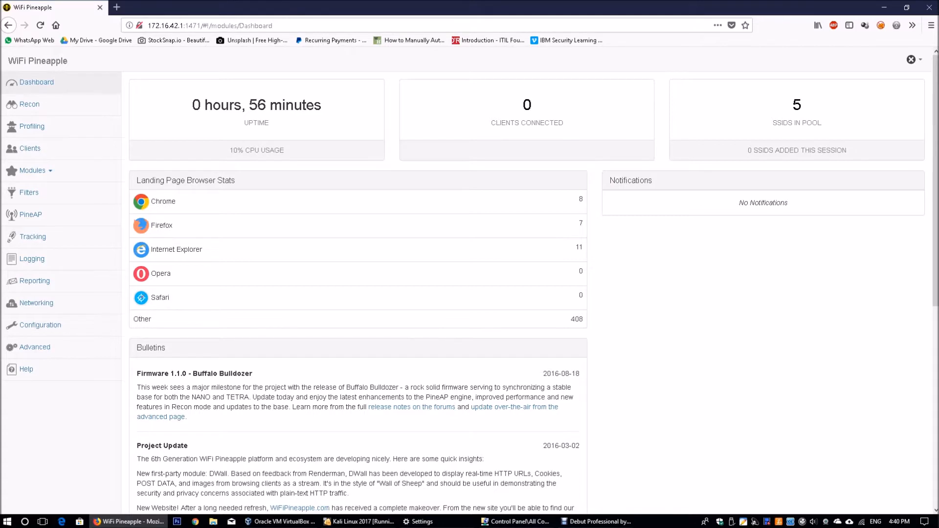
left_click(30, 214)
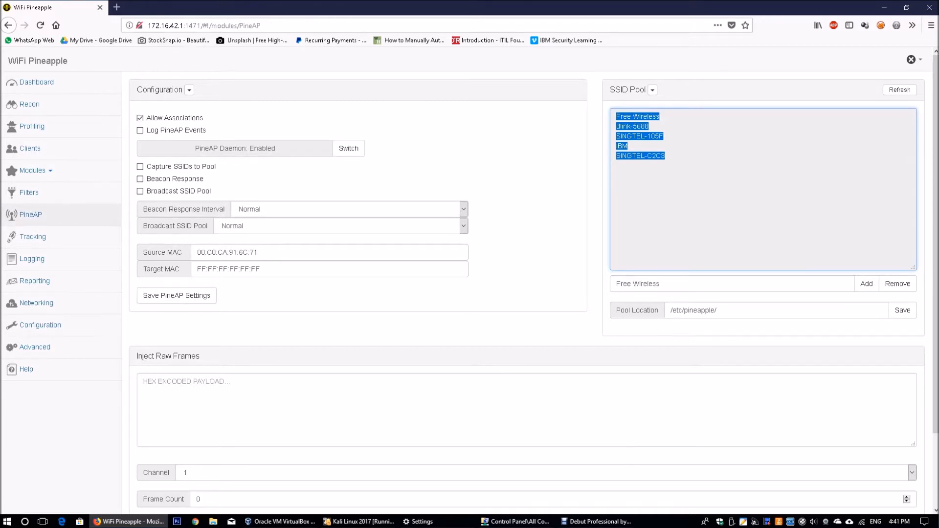
left_click(761, 228)
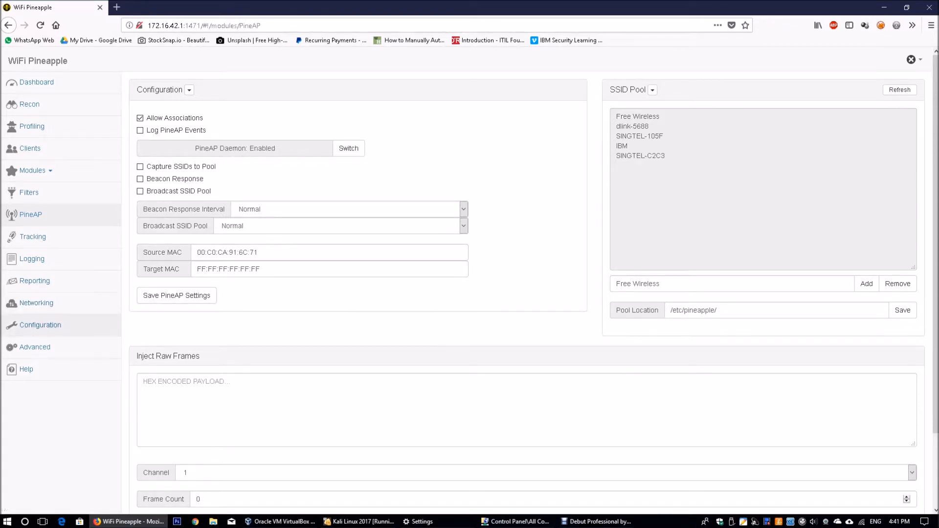
Select the landing page content with the BeEF hook script under Configuration, then switch to the Kali VM
left_click(40, 325)
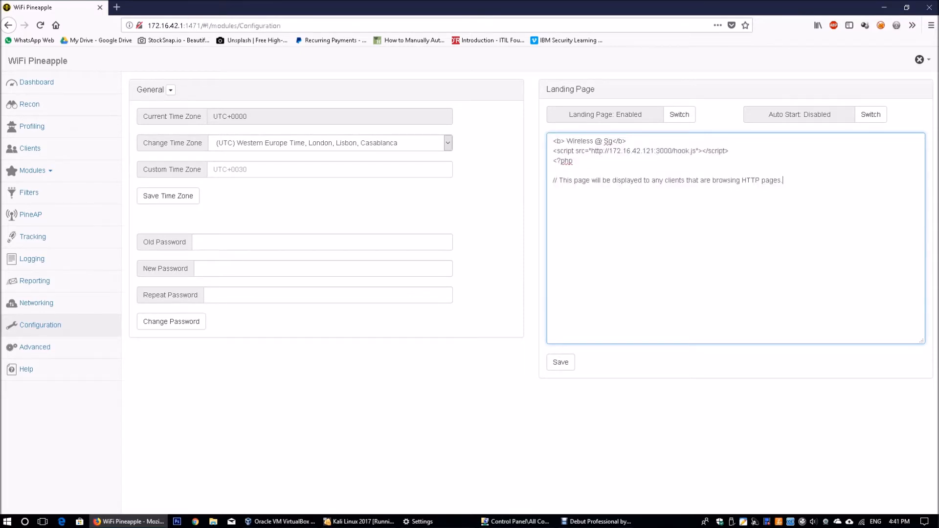
triple_click(667, 180)
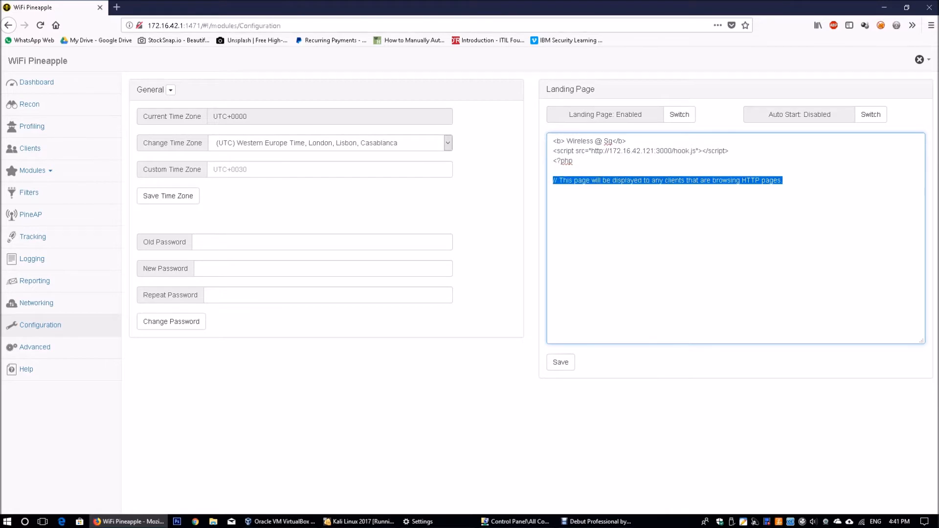
key("ctrl+a")
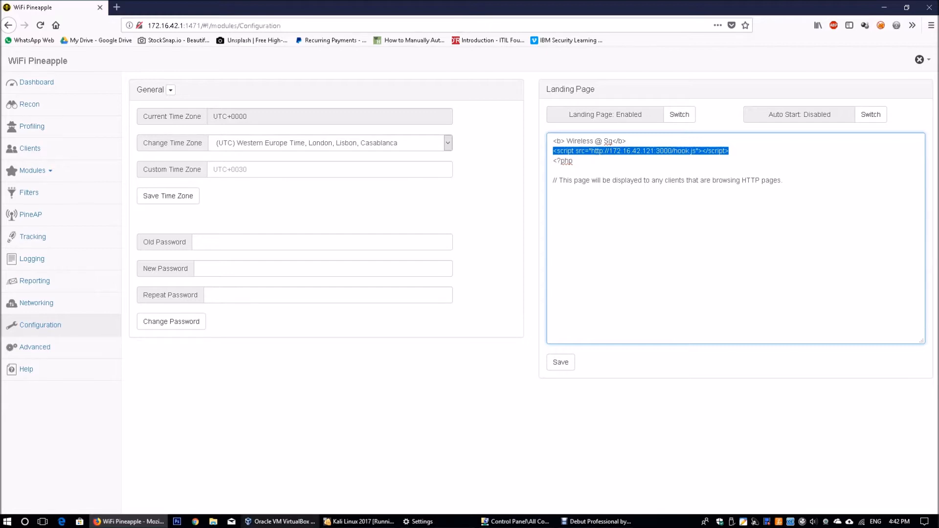
left_click(279, 521)
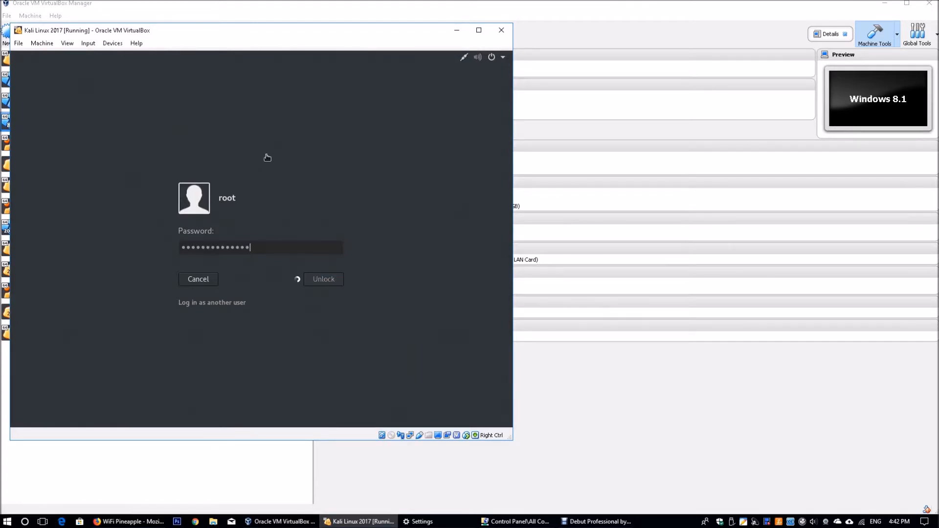
Unlock Kali, return BeEF to Getting Started listing hooked browsers, and go back to the landing page settings
left_click(323, 279)
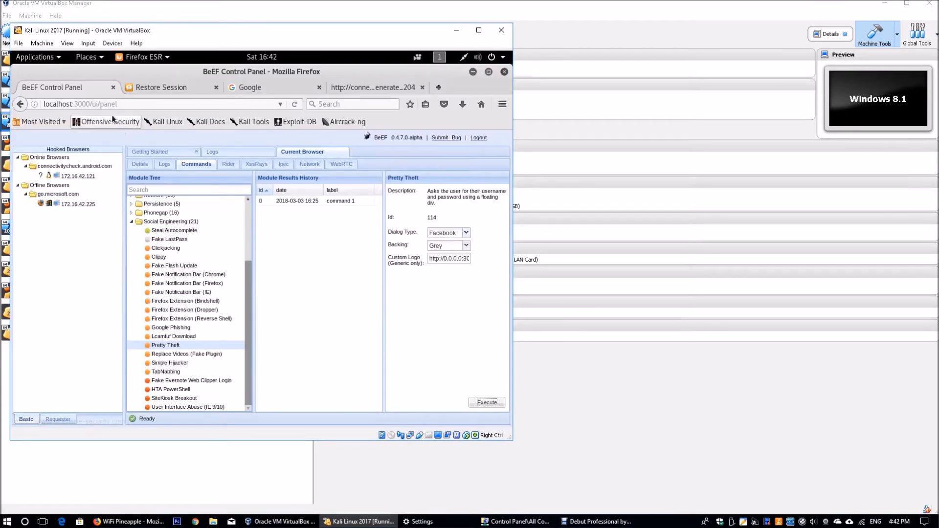
left_click(143, 103)
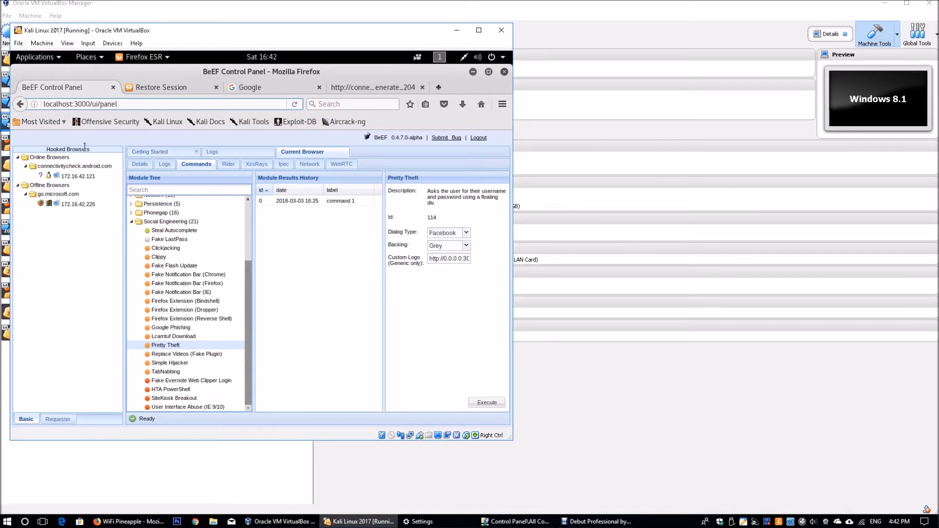
left_click(151, 152)
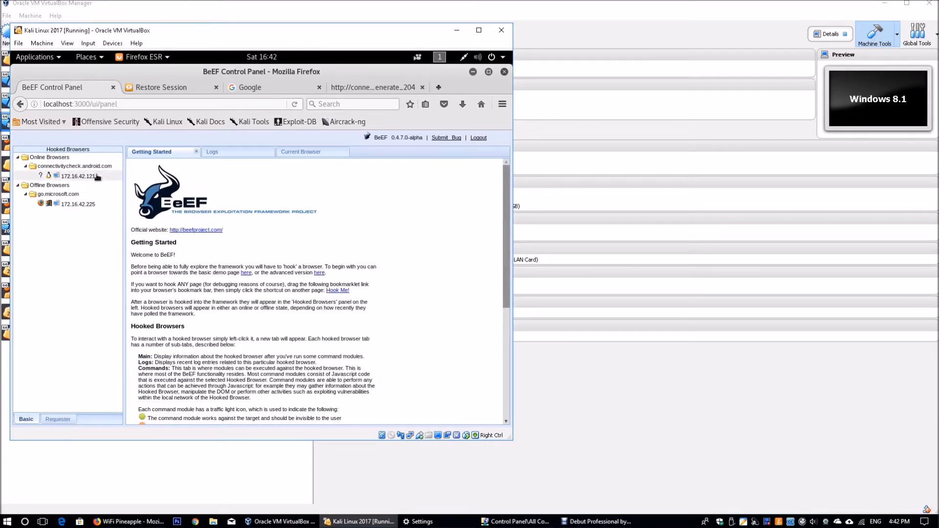
mouse_move(77, 205)
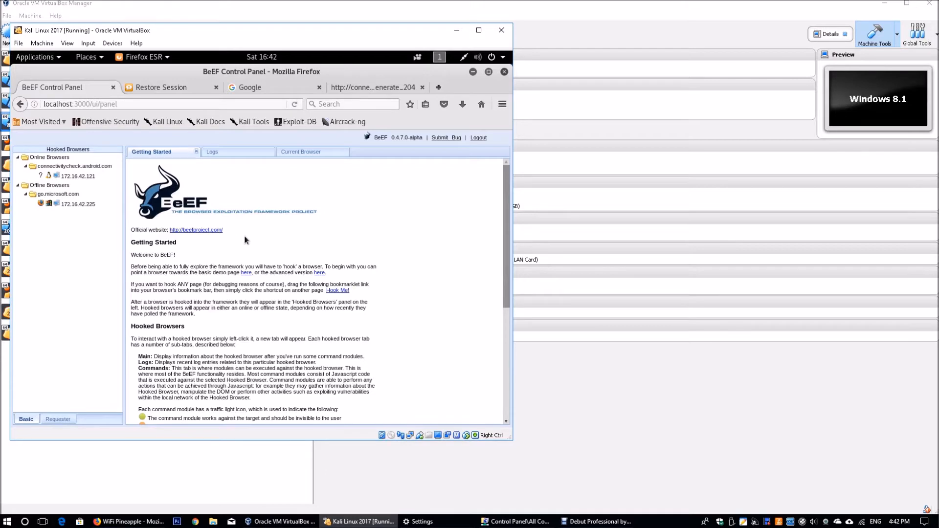
mouse_move(293, 418)
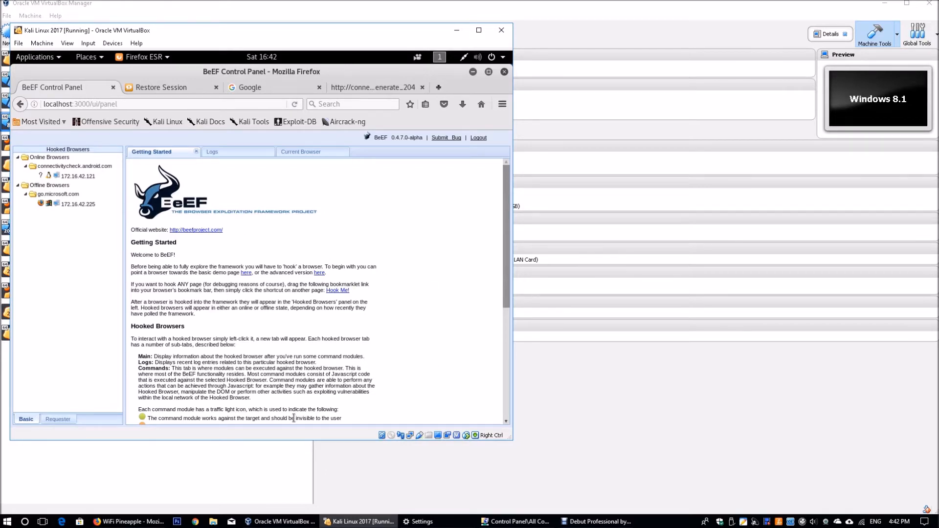
left_click(126, 522)
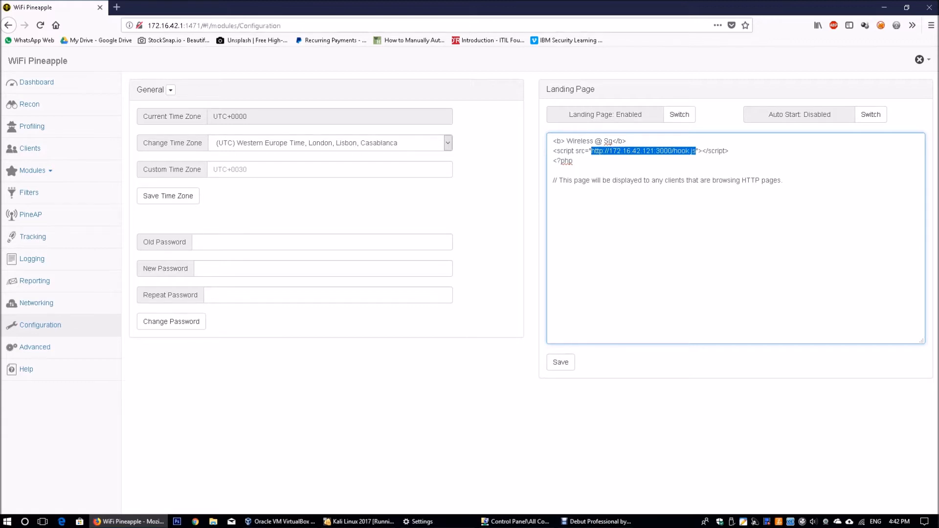
mouse_move(116, 7)
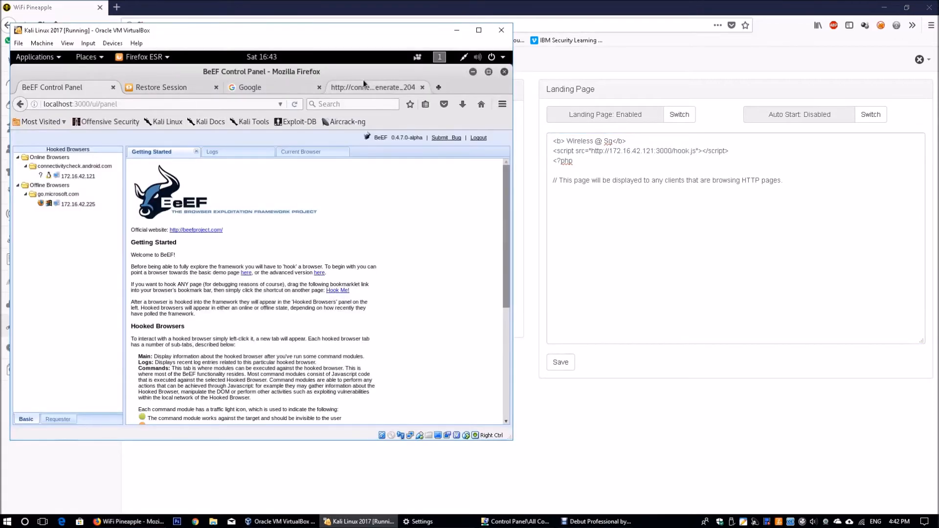
mouse_move(374, 87)
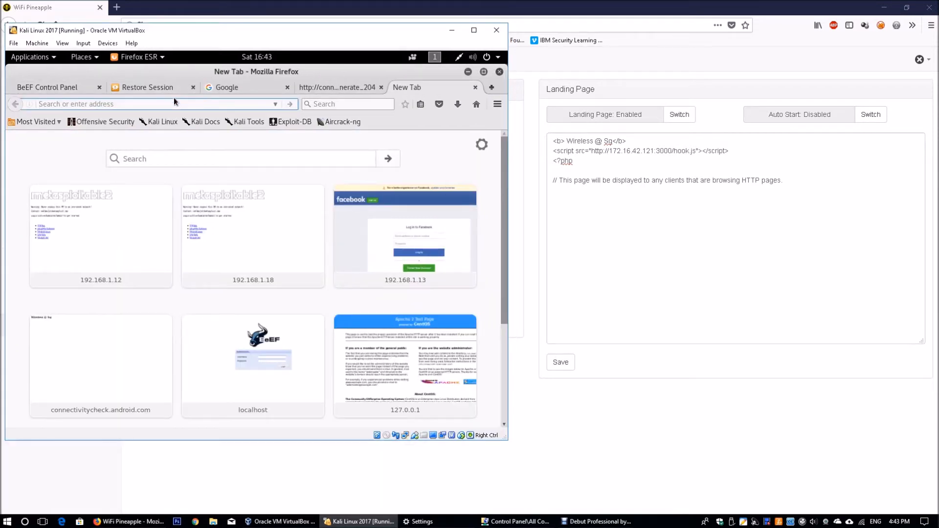
Load 172.16.42.121:3000/hook.js in Firefox and scroll through the served JavaScript
type("172.16.42.121:3000/hook.js")
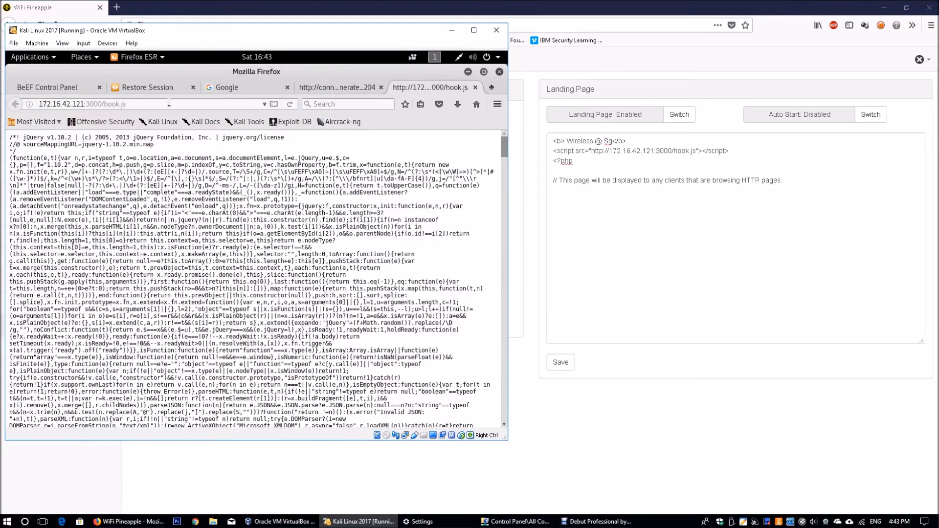
scroll("down", 3)
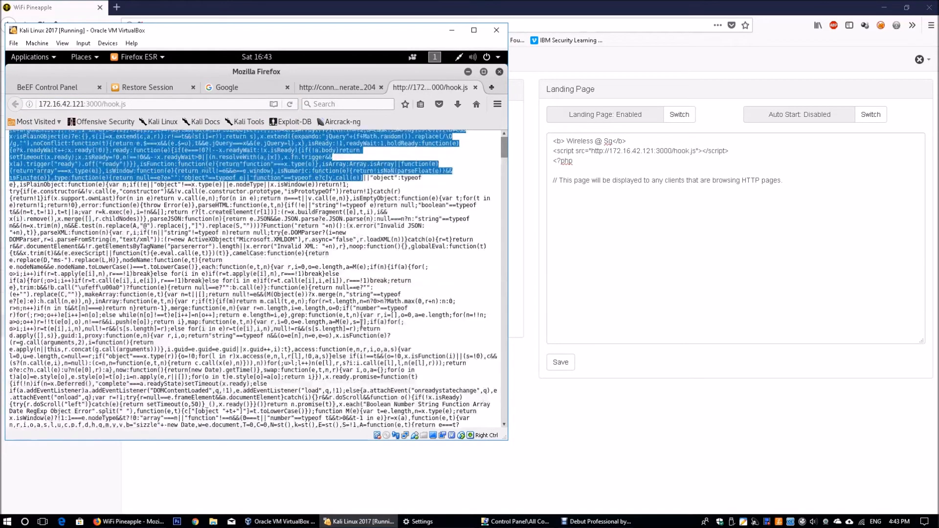
scroll("down", 3)
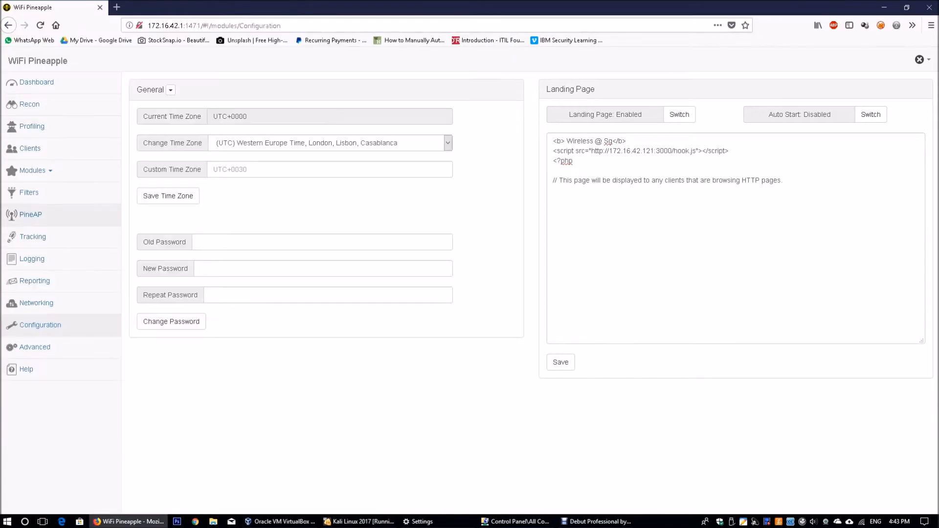
Revisit PineAP, then switch to VirtualBox Manager showing the Windows 8.1 network settings
left_click(31, 214)
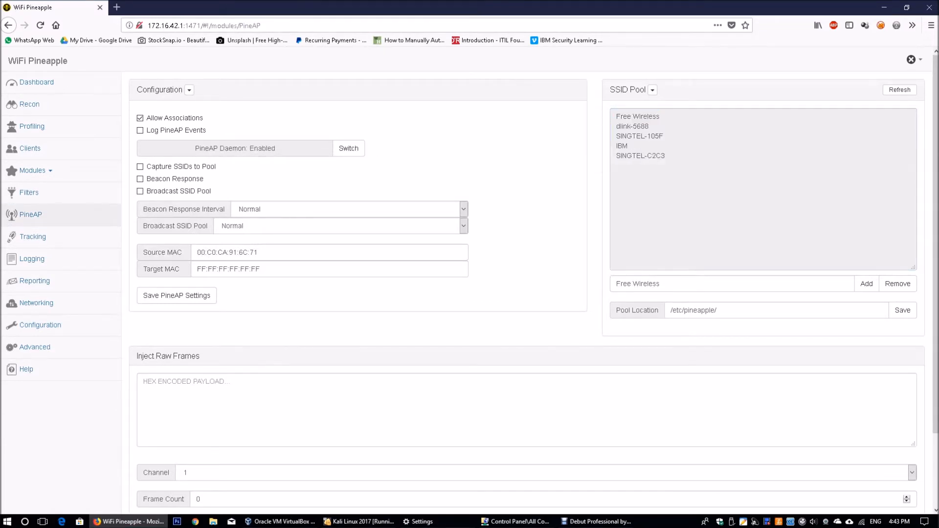
left_click(278, 521)
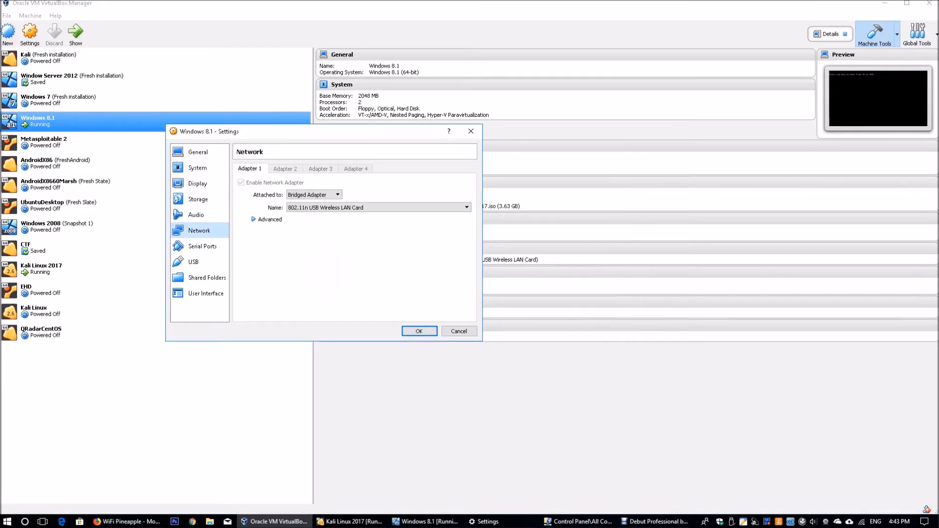
Bridge the adapter to the 802.11n USB Wireless LAN Card and show the running Windows 8.1 VM window
left_click(465, 208)
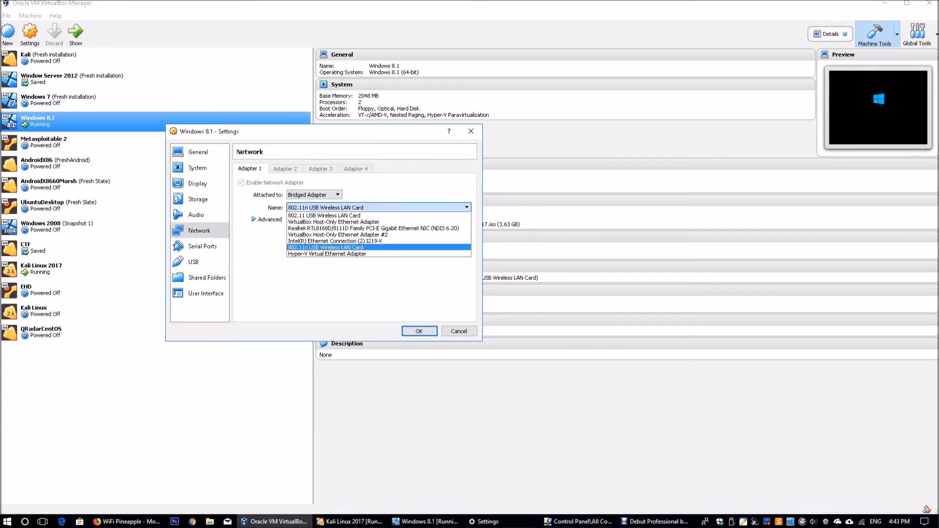
left_click(419, 332)
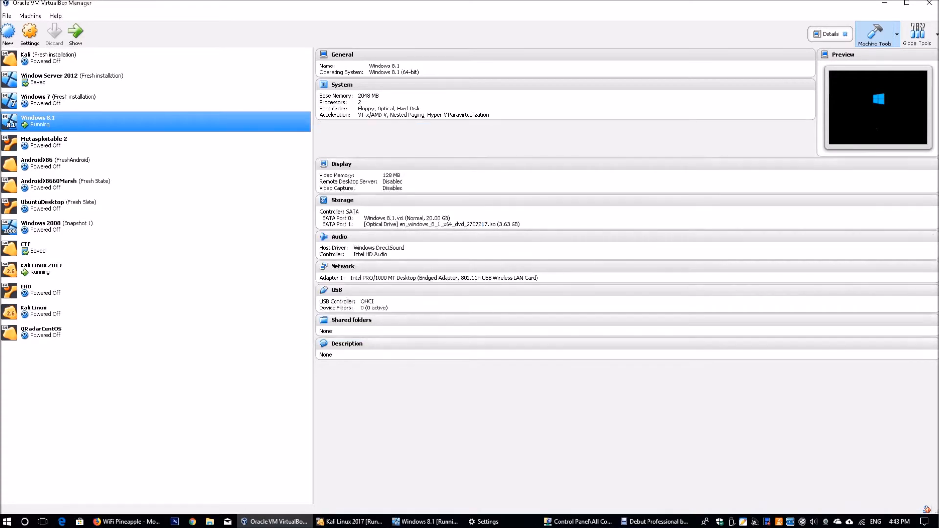
left_click(425, 522)
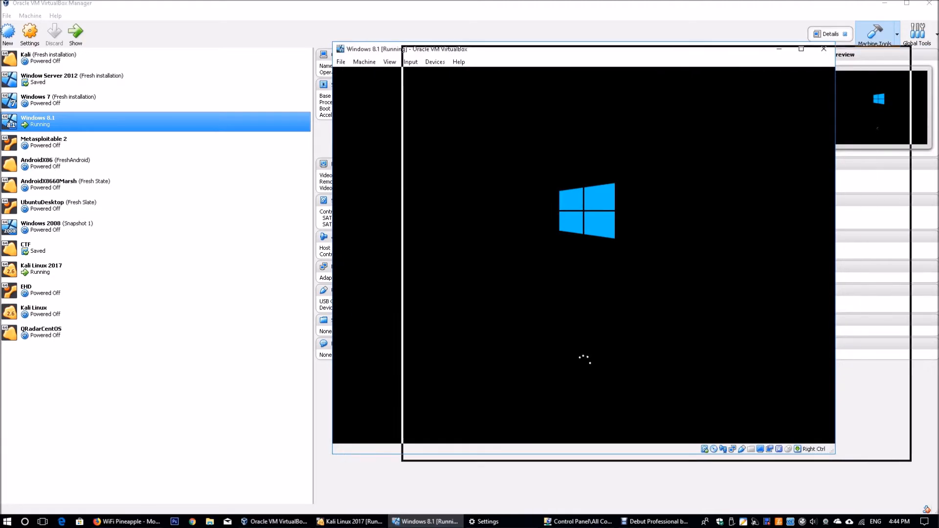
Check BeEF's control panel listing 172.16.42.225 offline, then bring the Windows 8.1 VM forward
left_click(350, 521)
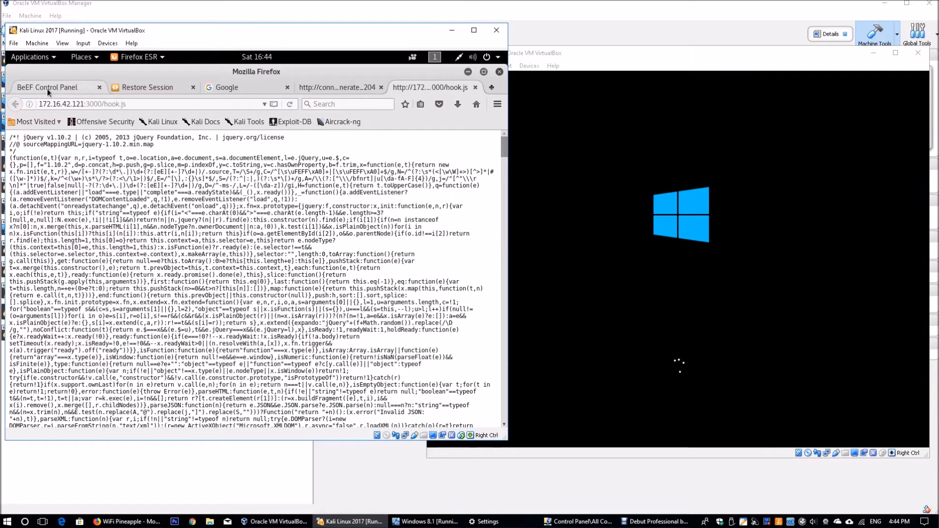
left_click(47, 87)
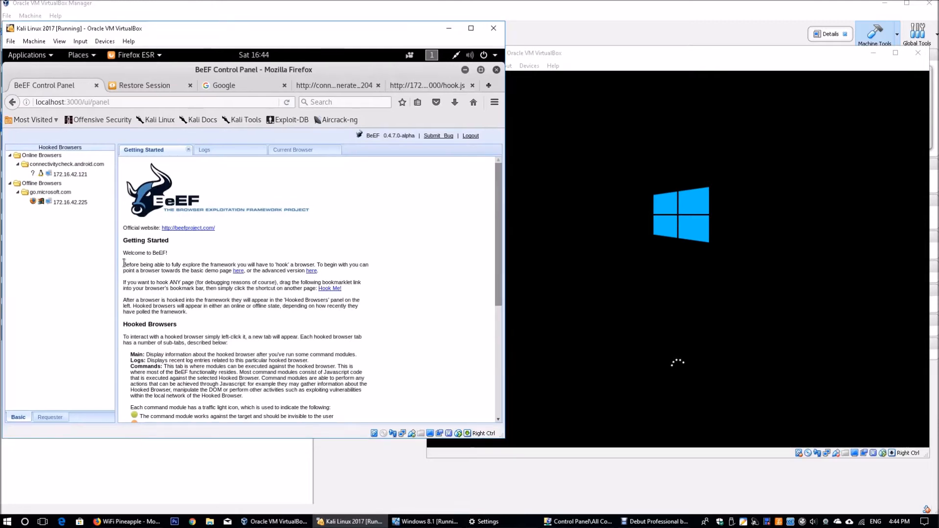
mouse_move(69, 202)
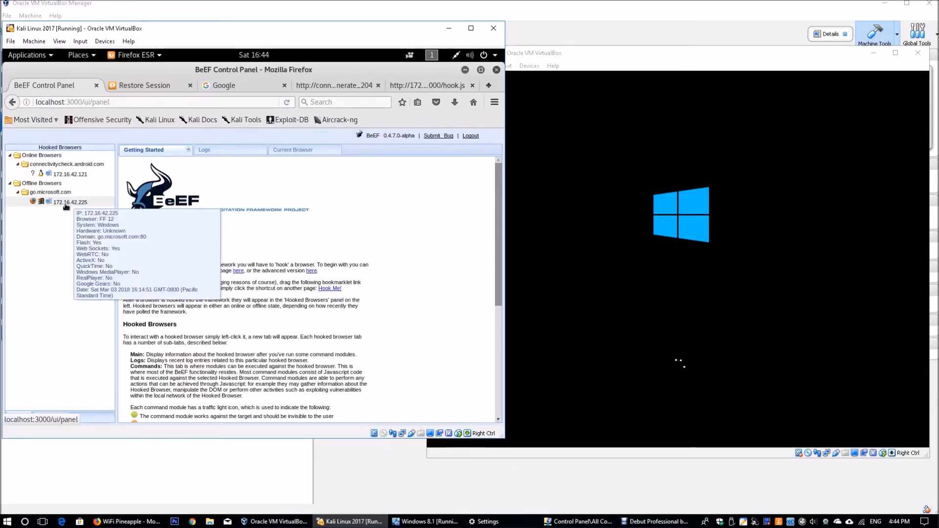
mouse_move(69, 201)
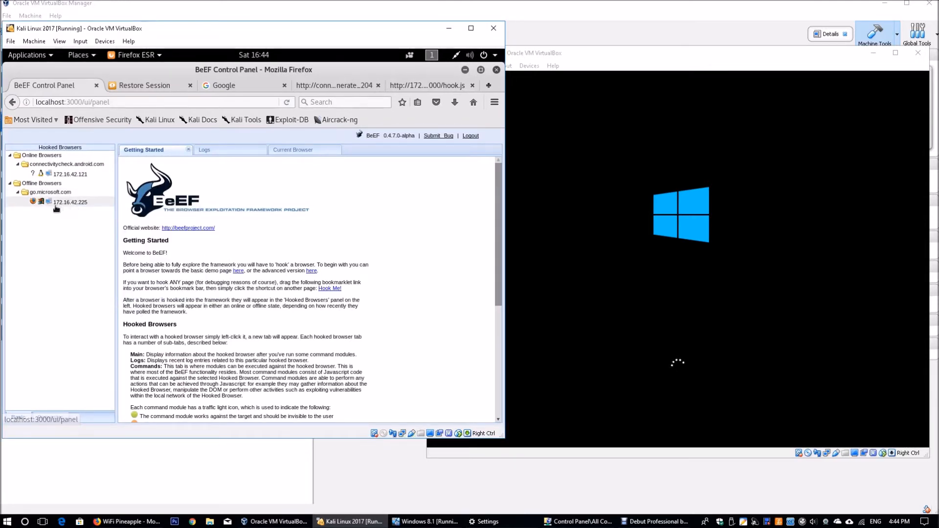
mouse_move(70, 202)
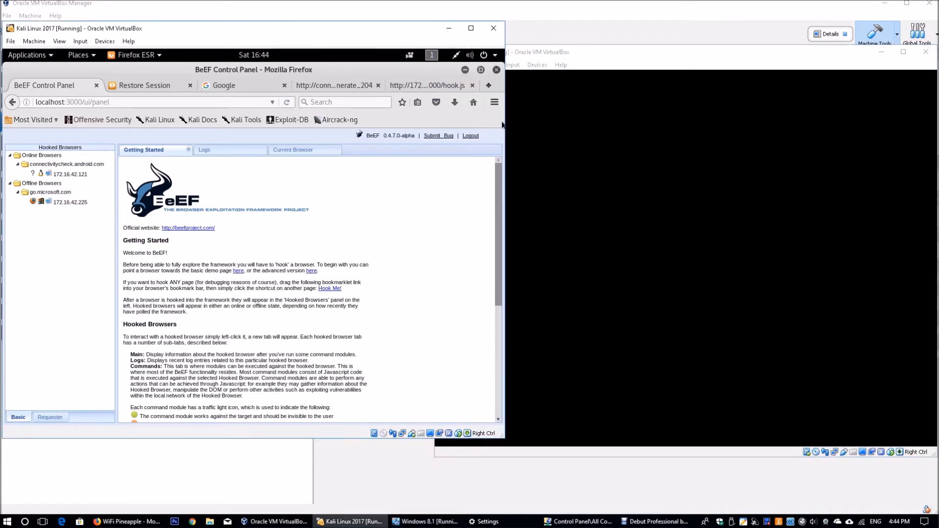
left_click(425, 522)
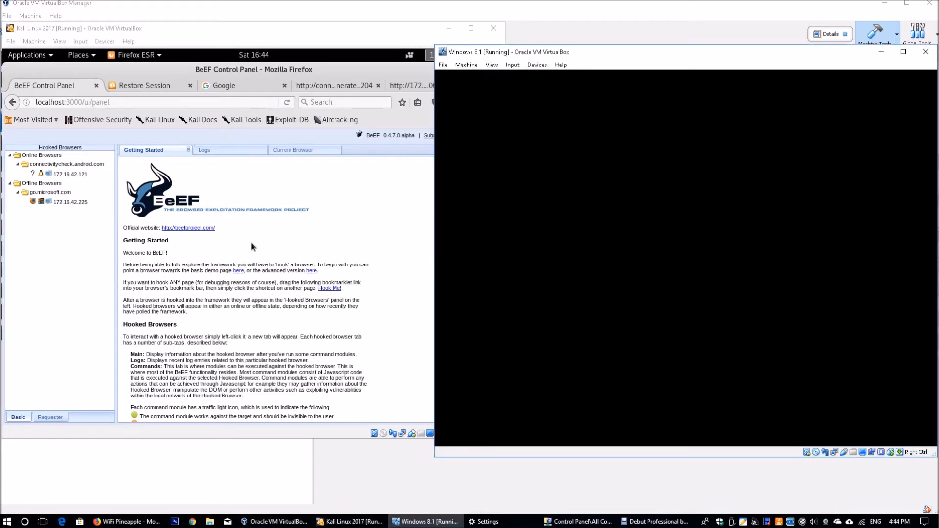
mouse_move(270, 251)
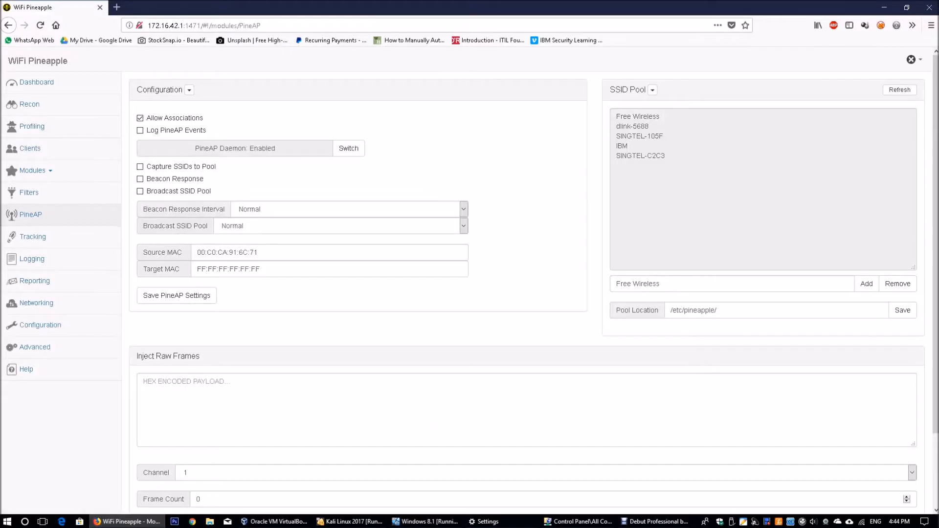
Enable the Landing Page switch under Configuration, then return to the Kali VM
left_click(40, 324)
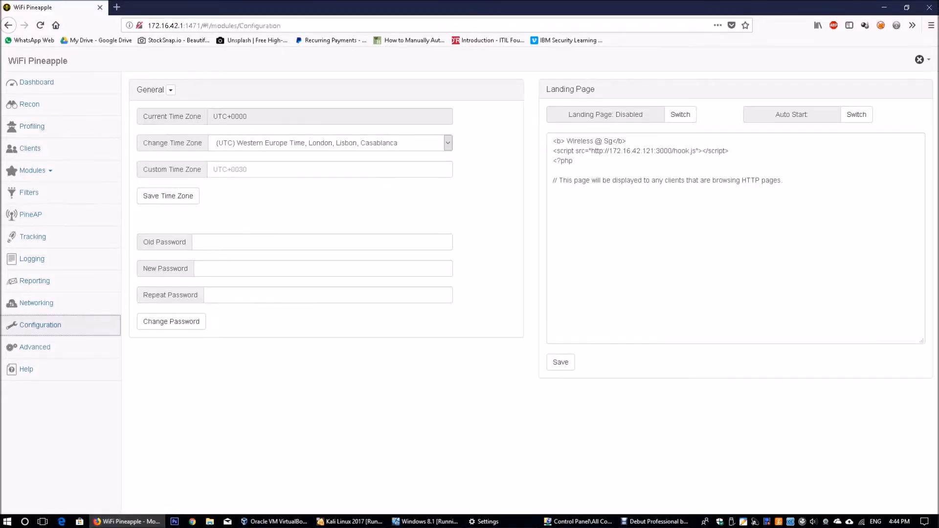
left_click(681, 114)
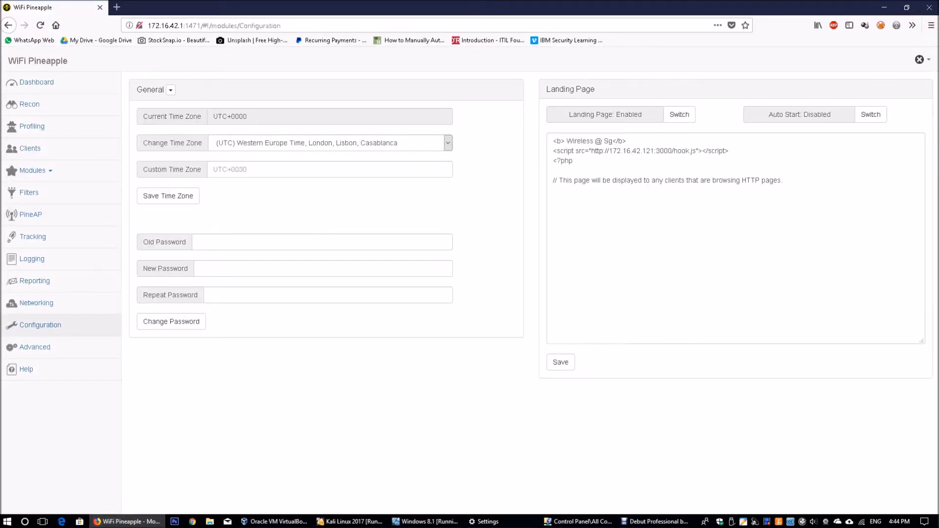
triple_click(640, 151)
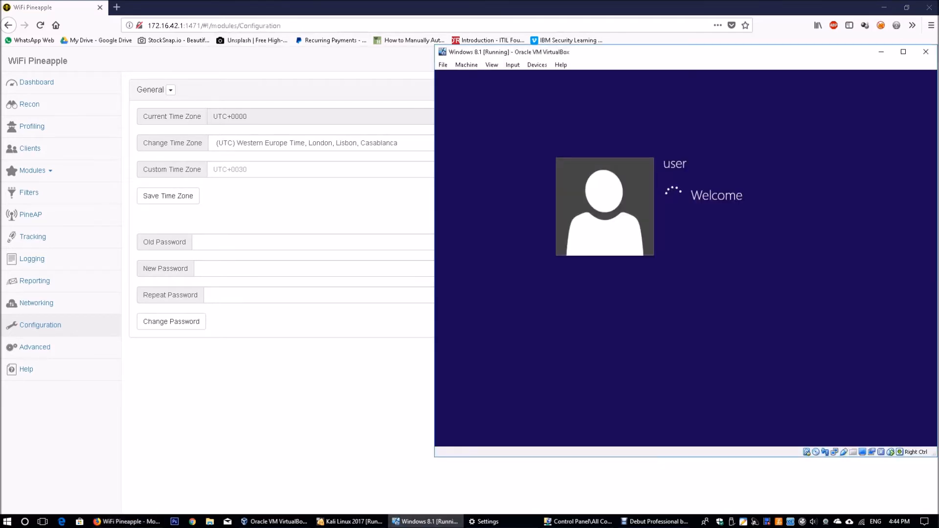
left_click(350, 522)
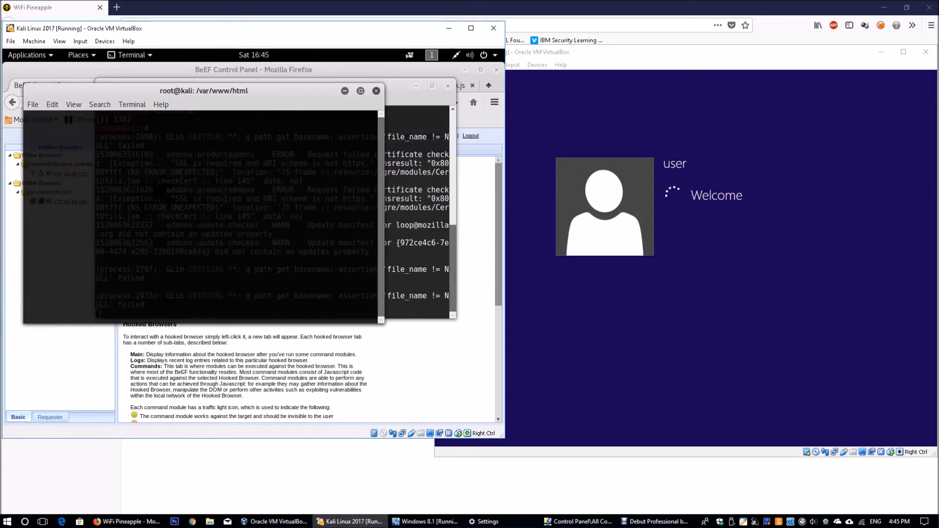
Run ifconfig to confirm eth0 holds 172.16.42.121
type("ifconfig")
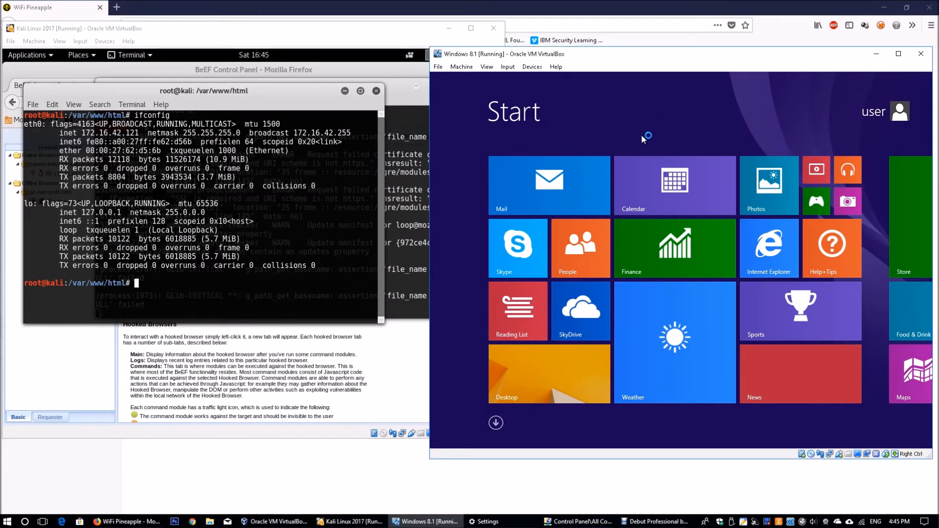
Launch Internet Explorer on Windows 8.1 to load the Wireless @ Sg landing page, then return to BeEF
left_click(769, 248)
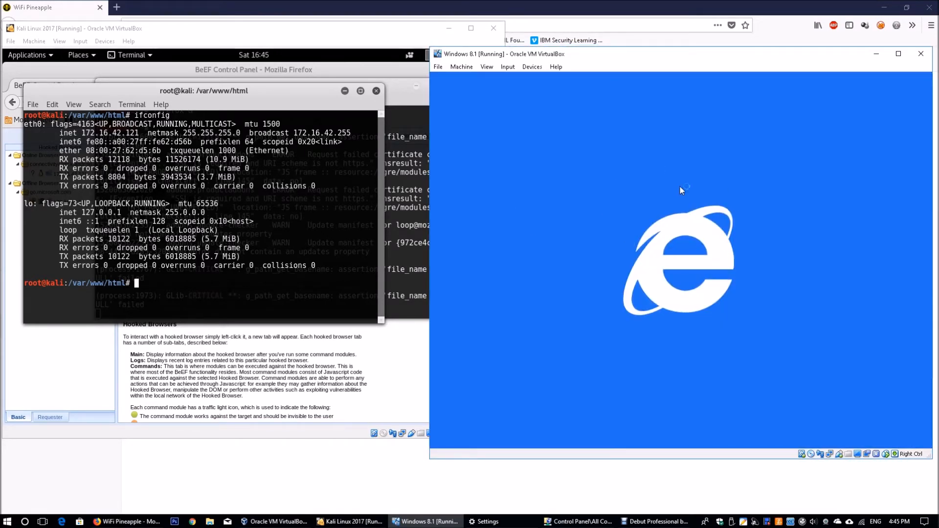
mouse_move(658, 184)
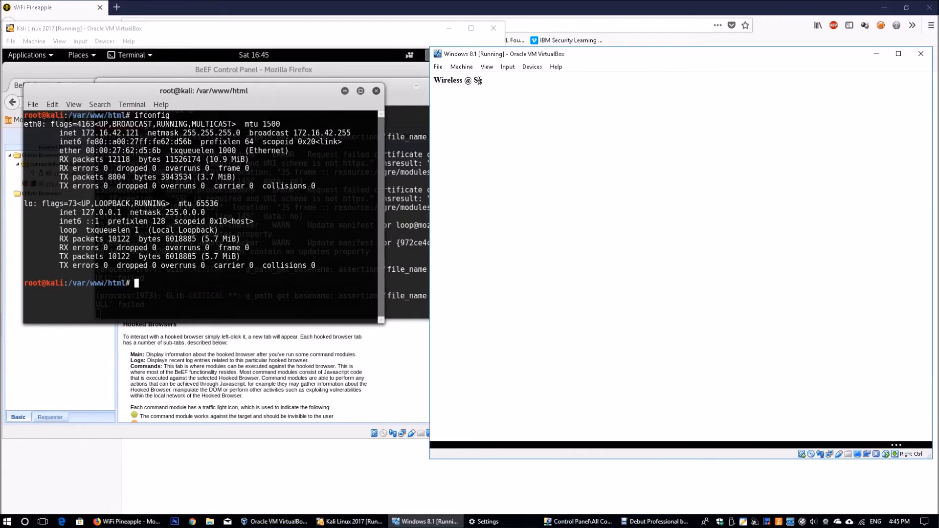
double_click(448, 79)
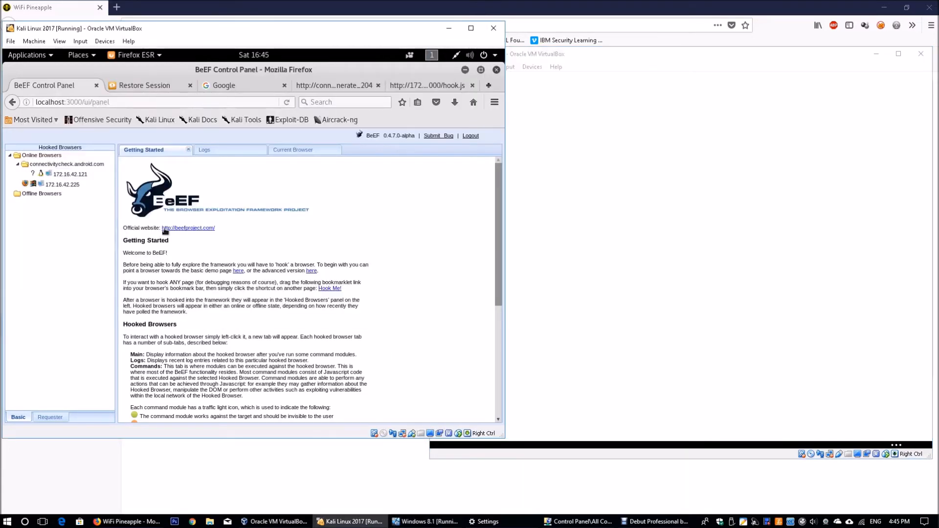
mouse_move(62, 185)
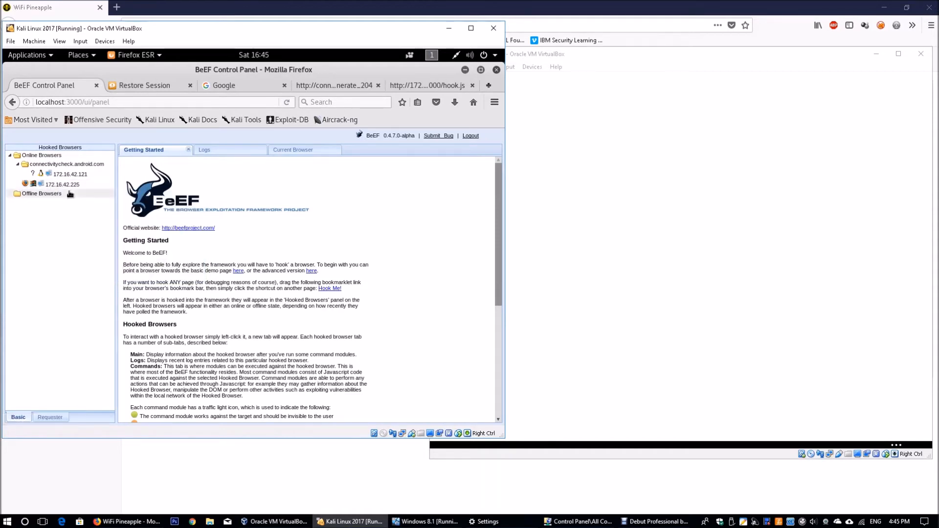
mouse_move(63, 185)
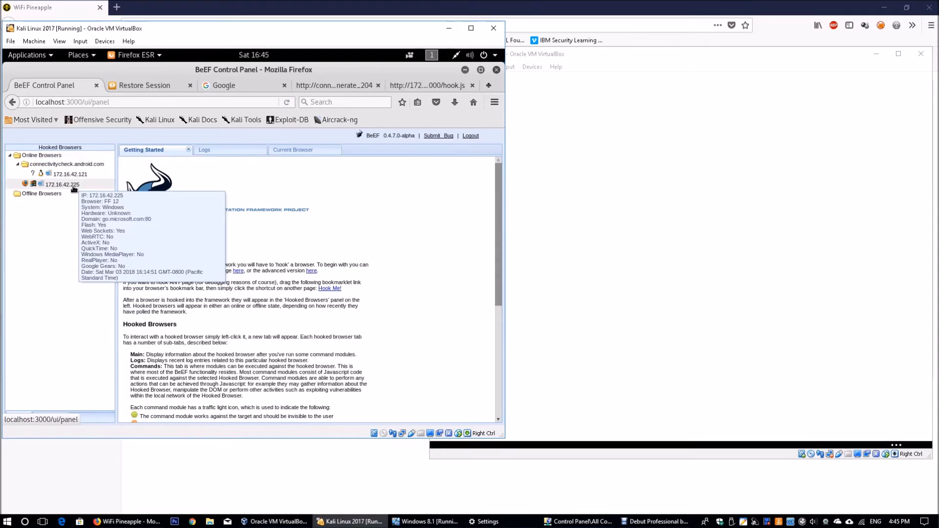
Review the hooked Windows browser 172.16.42.225's details and list its command modules
left_click(62, 185)
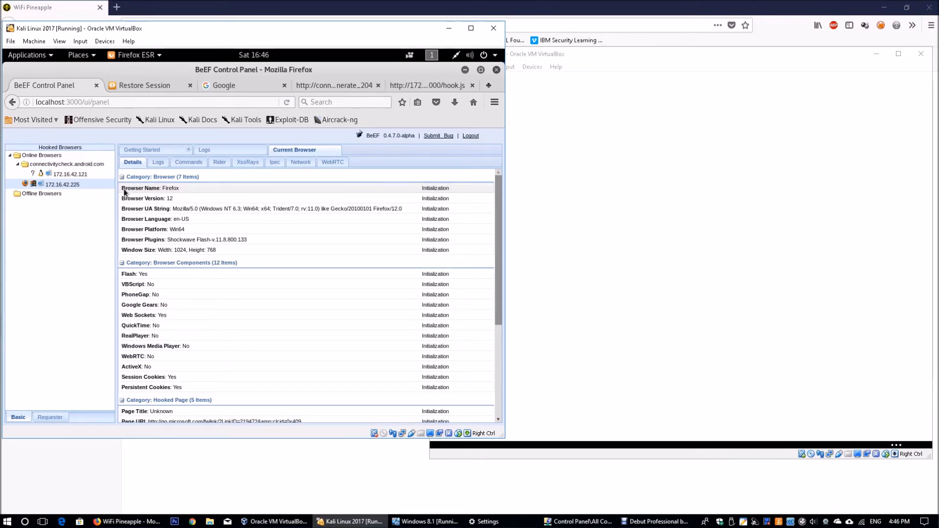
mouse_move(210, 195)
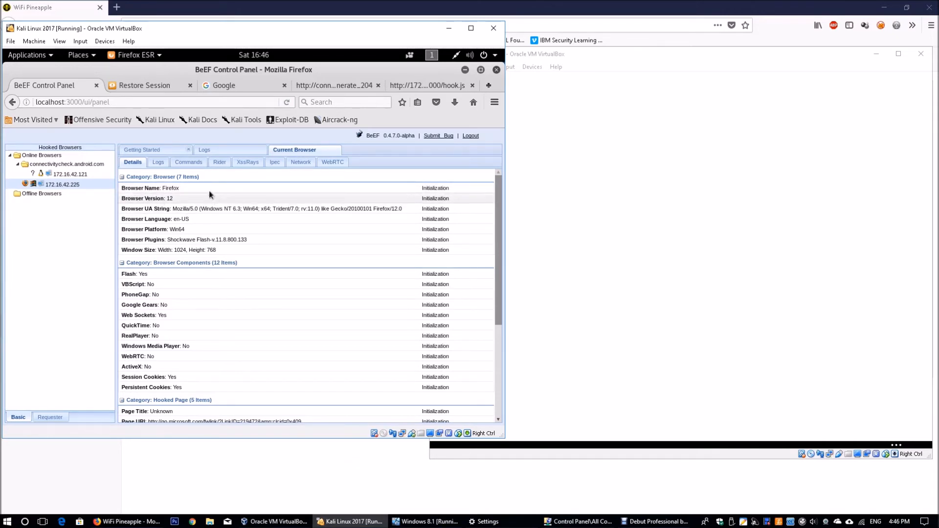
left_click(187, 162)
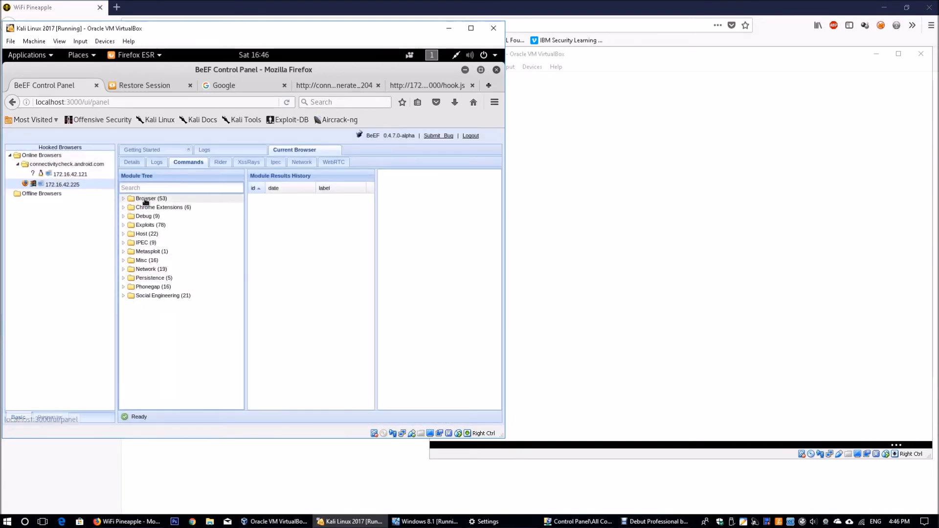
Execute Social Engineering > Pretty Theft with the Facebook dialog type against 172.16.42.225
left_click(130, 296)
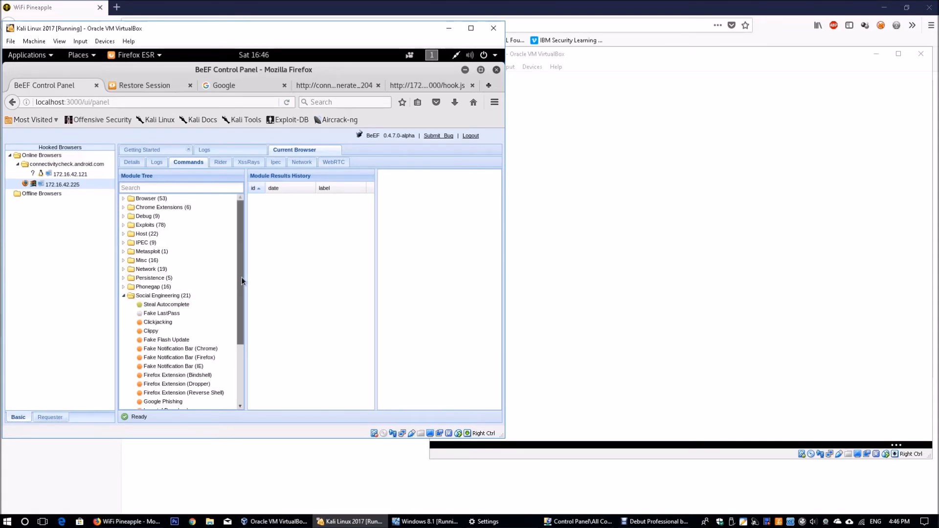
scroll("down", 3)
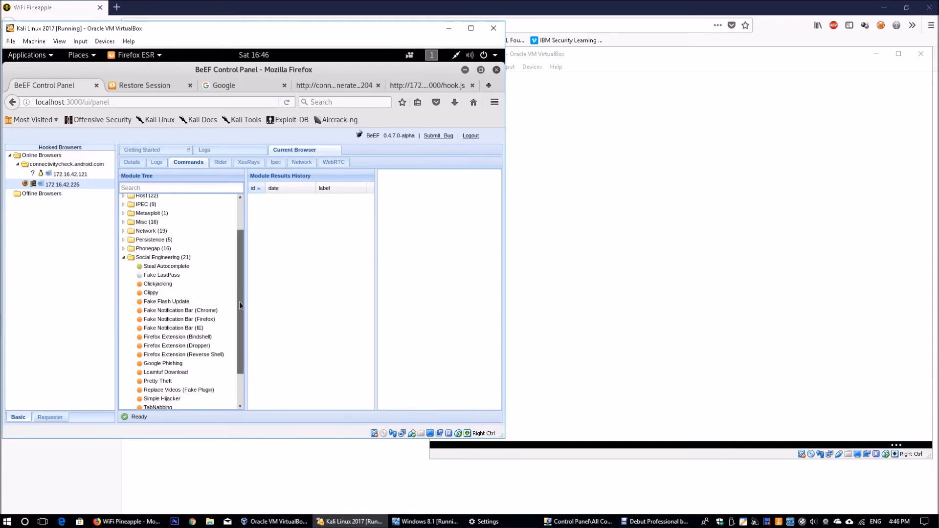
left_click(157, 380)
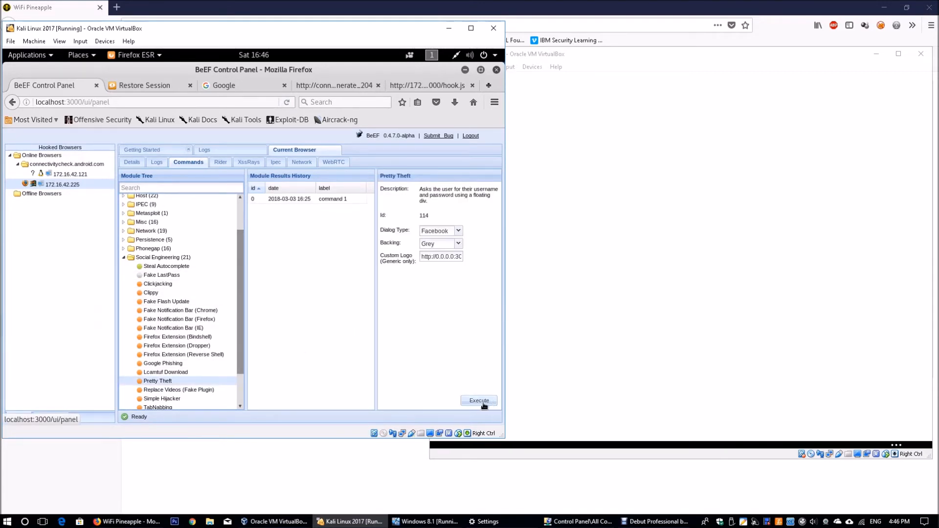
left_click(478, 401)
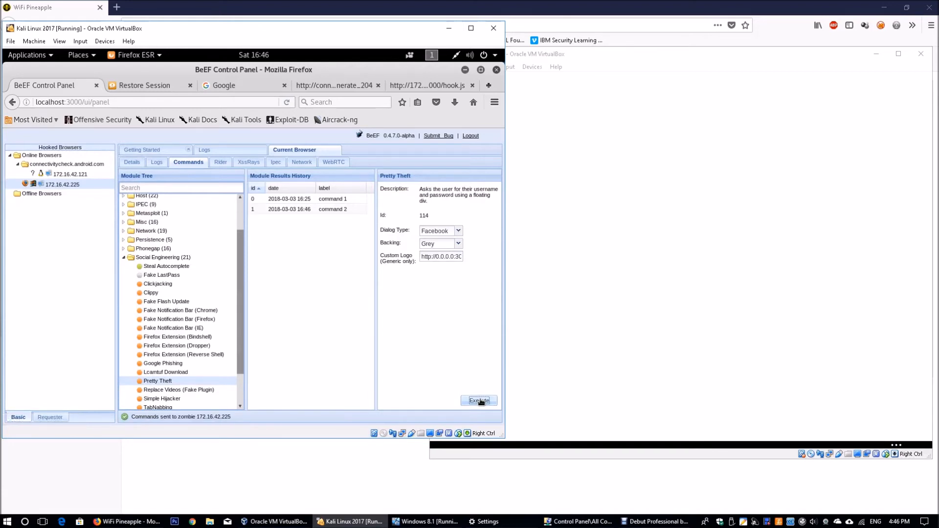
Enter an email ending 'l.com' and the password 'password' into the fake Facebook timeout box
left_click(479, 400)
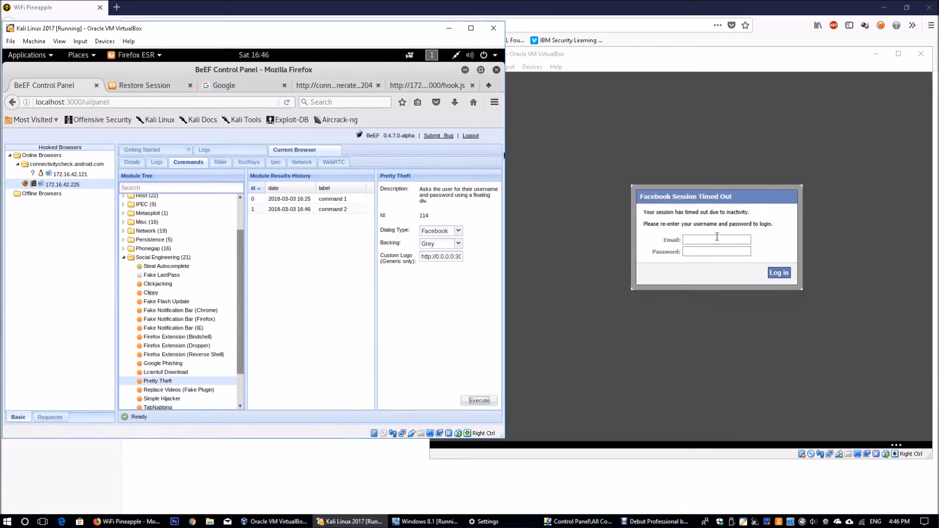
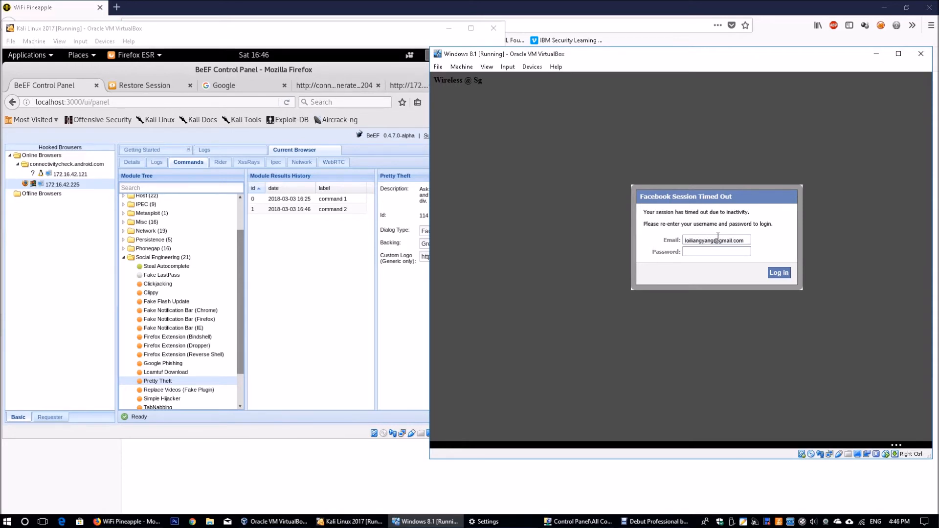
type("password")
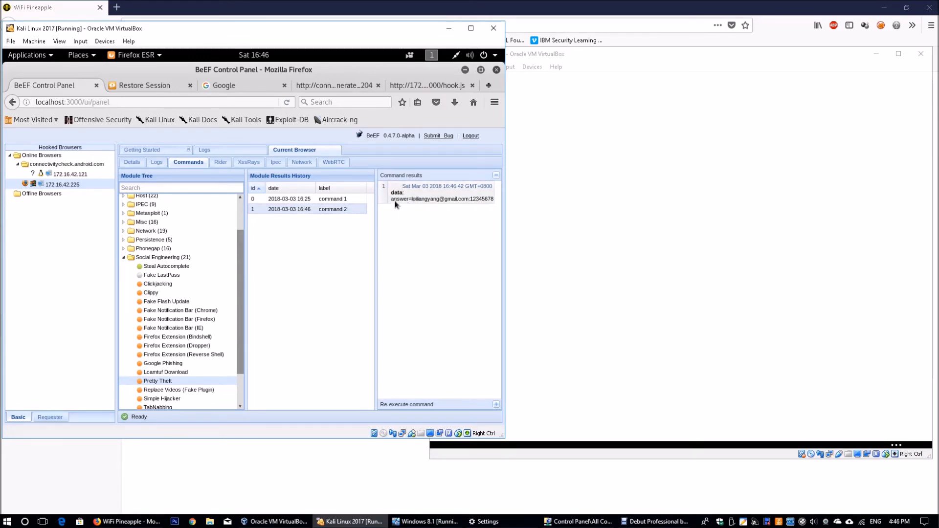
mouse_move(473, 204)
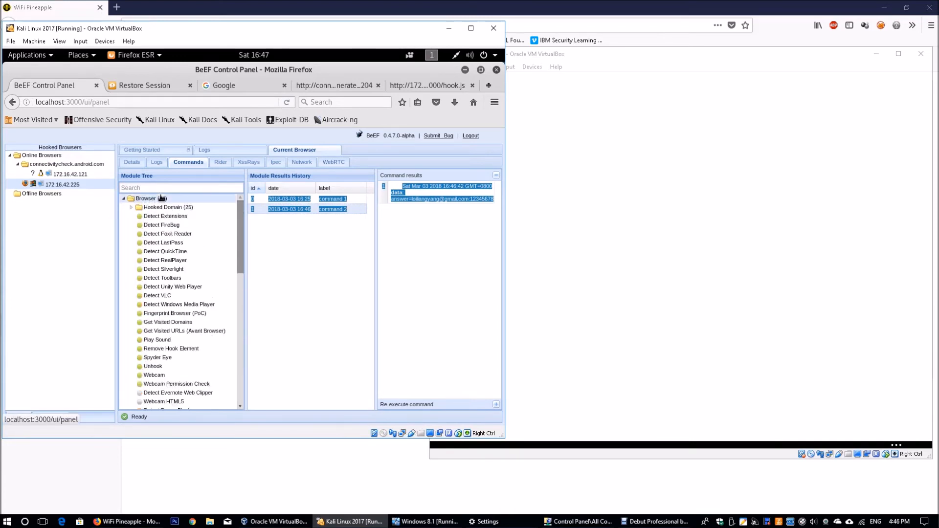
View the Detect Extensions, Detect FireBug and Detect Silverlight browser modules, leaving Detect Silverlight loaded
left_click(165, 215)
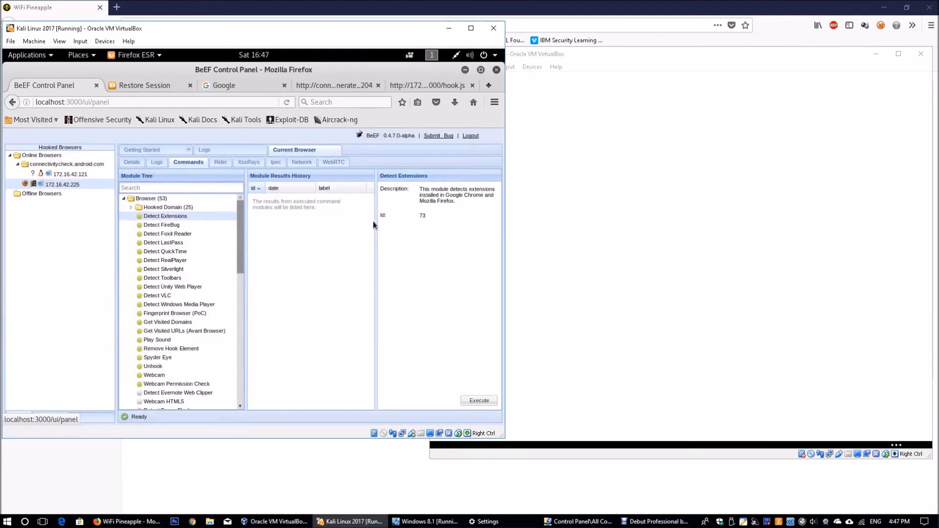
left_click(162, 225)
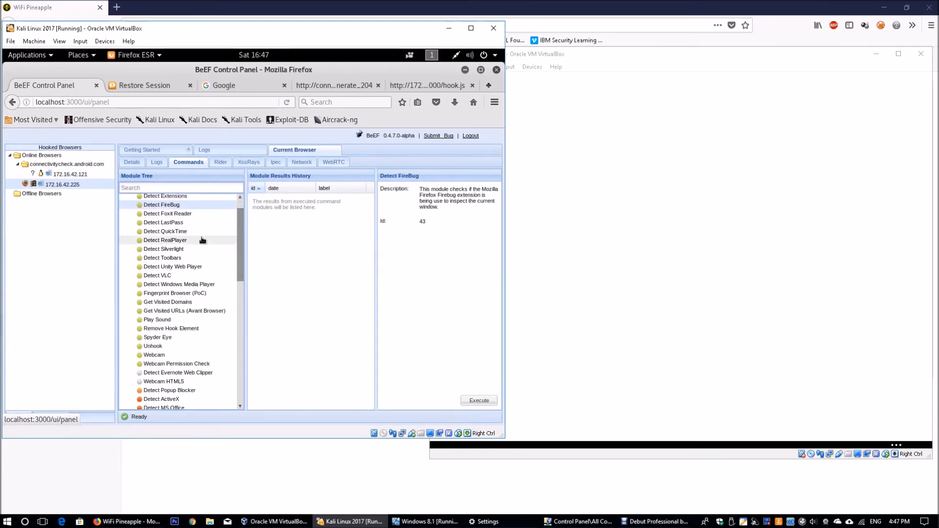
left_click(163, 249)
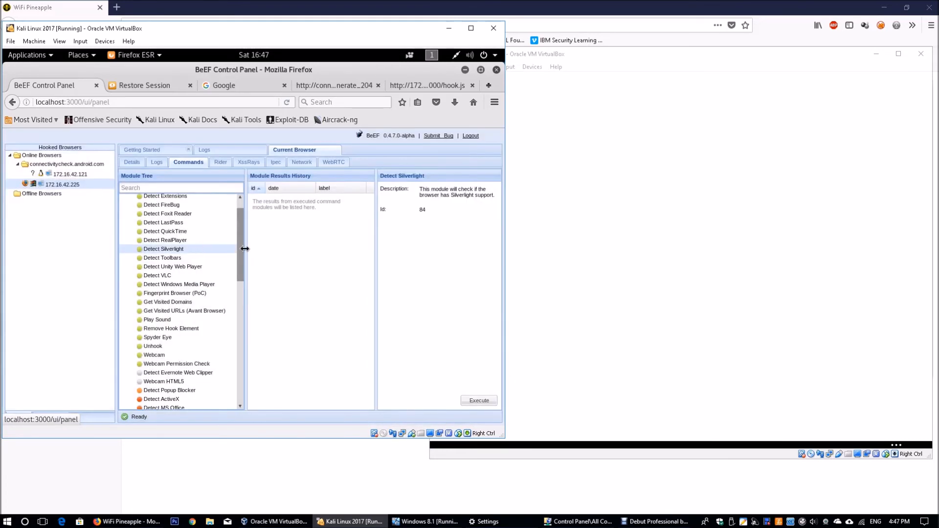
scroll("down", 3)
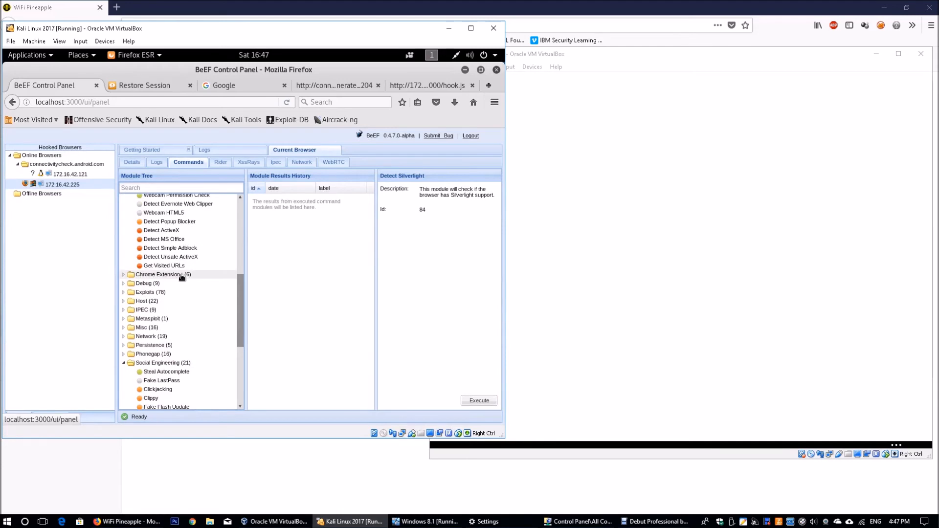
Expand Exploits and BeEF_bind and load the BeEF bind shell module's settings
left_click(123, 291)
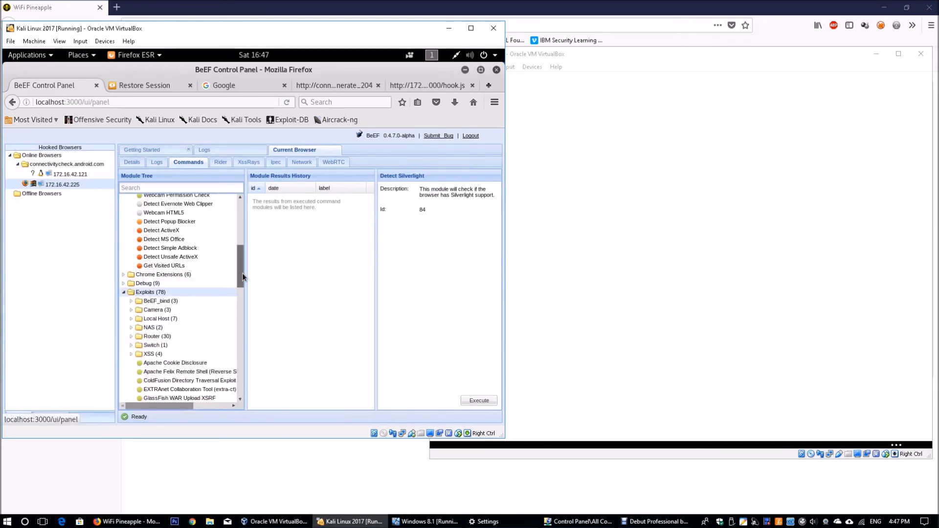
scroll("down", 3)
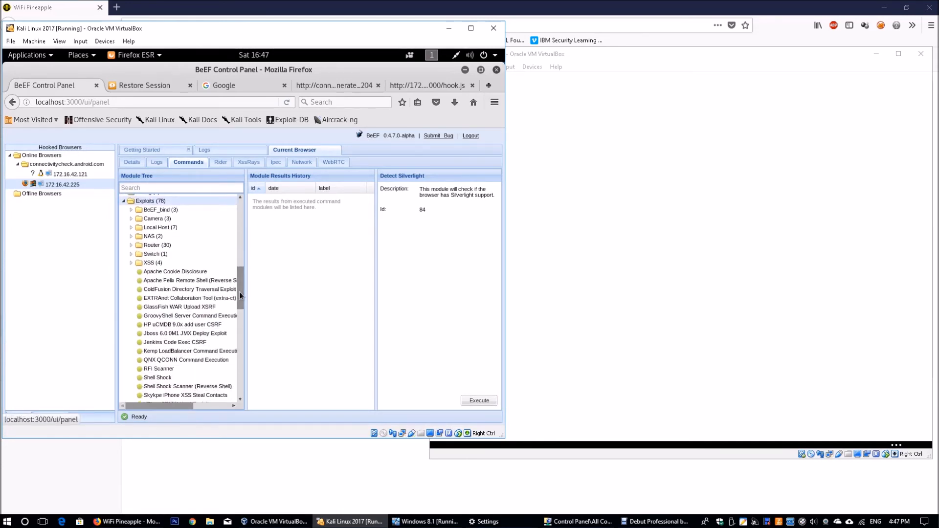
left_click(160, 209)
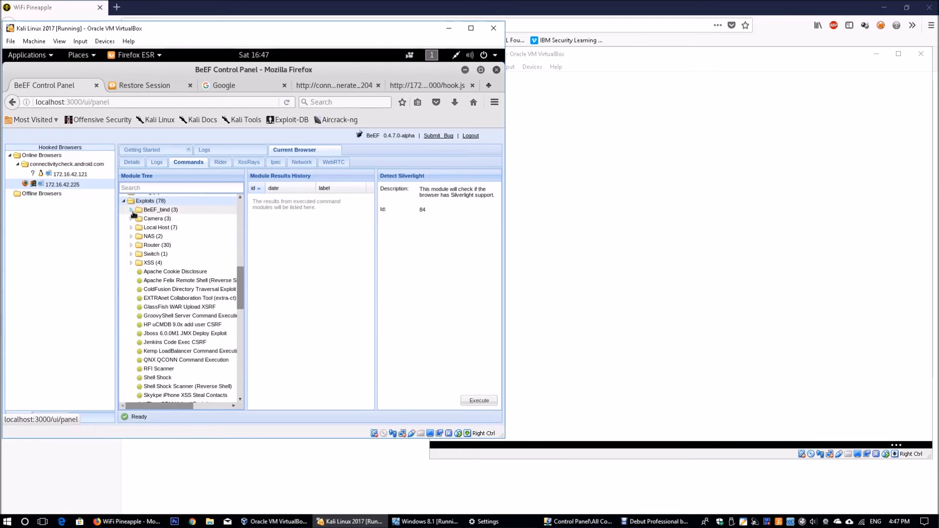
left_click(132, 209)
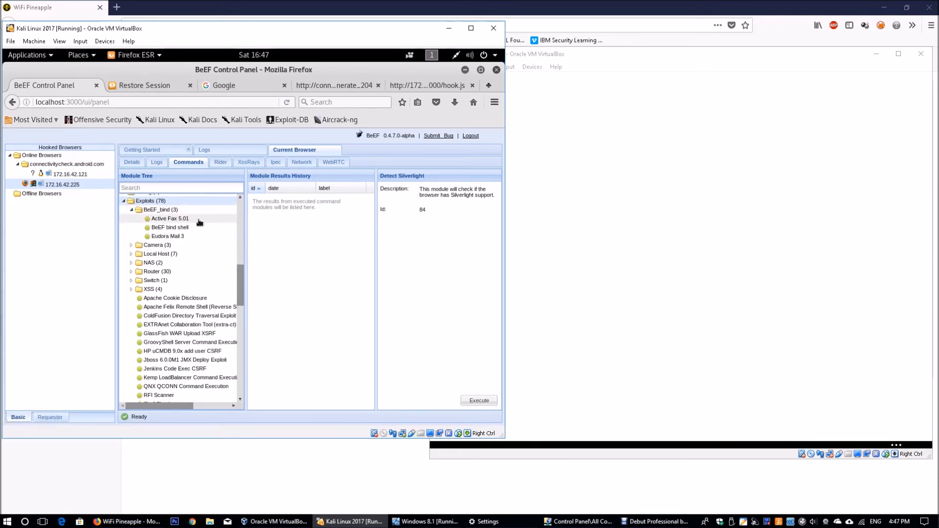
left_click(170, 227)
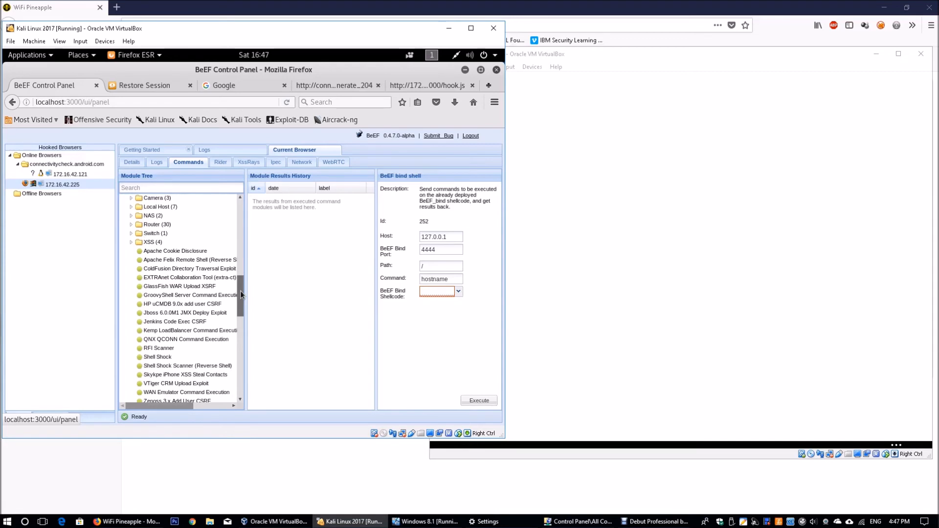
Load the Shell Shock exploit module's settings further down the Exploits list
scroll("down", 3)
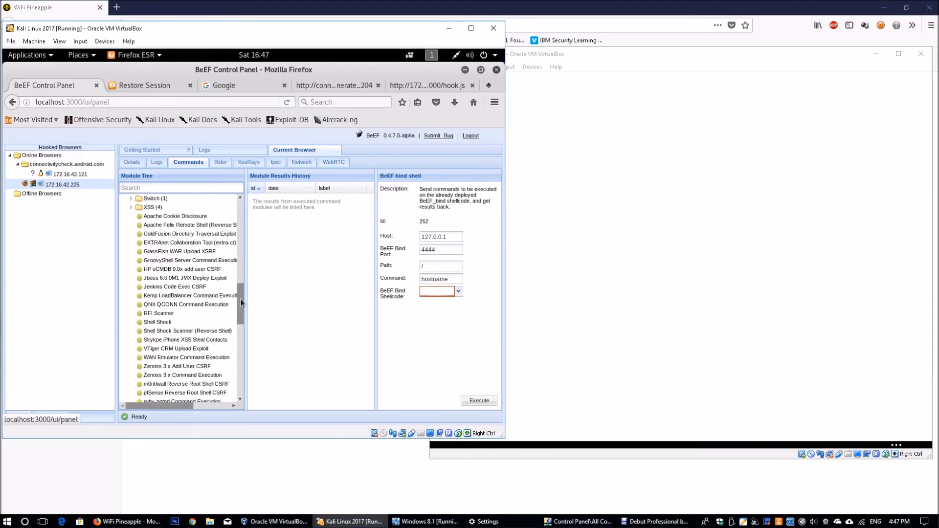
scroll("down", 3)
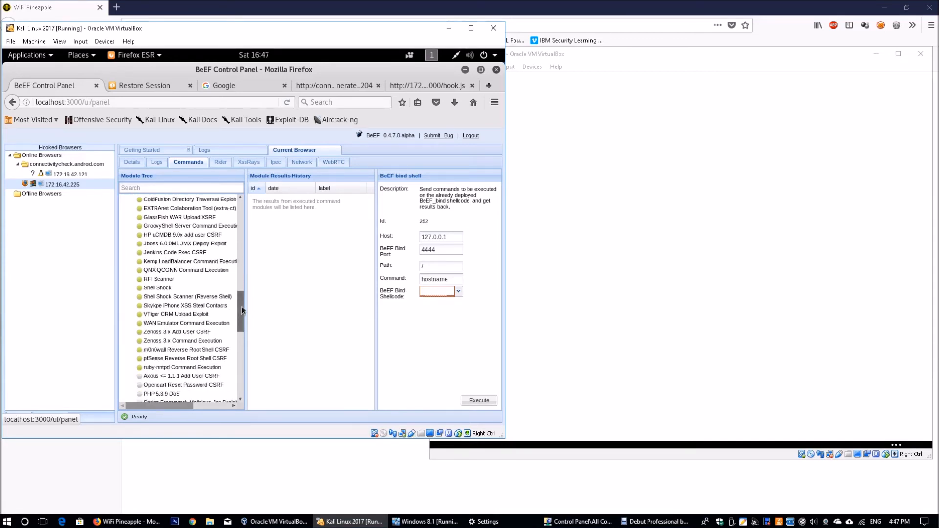
left_click(157, 288)
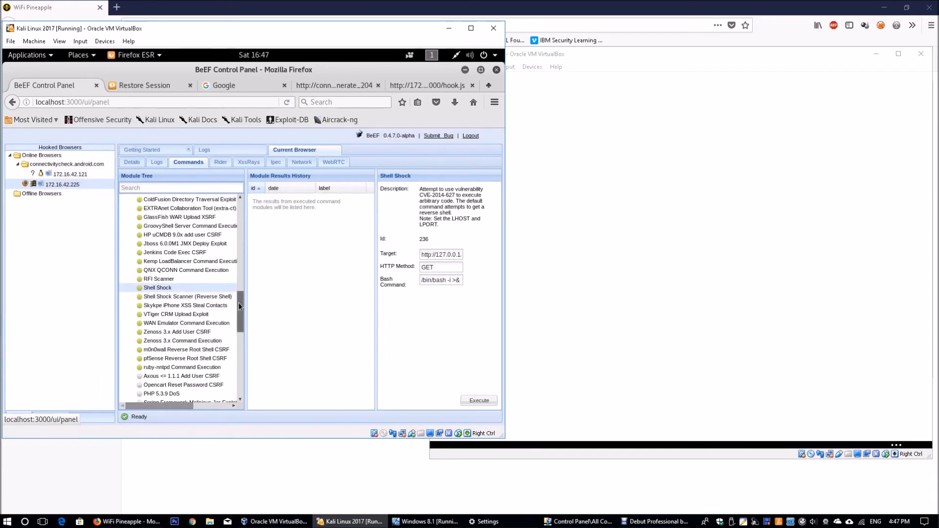
scroll("down", 3)
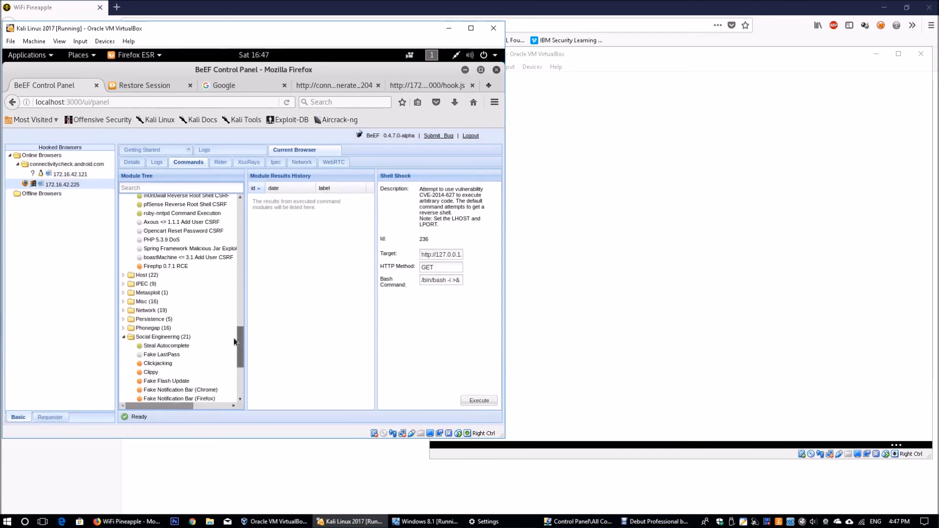